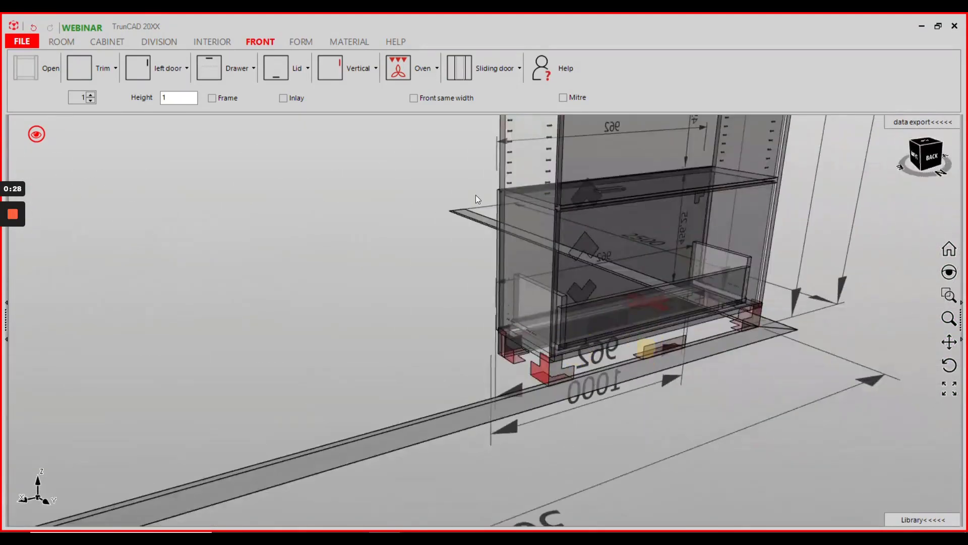
Set the drawer box to Hettich_InnoTech_Atira_Quadro_V6_System Drawer, size 260mm_144mm.
{"action": "left_click", "coordinate": [284, 69]}
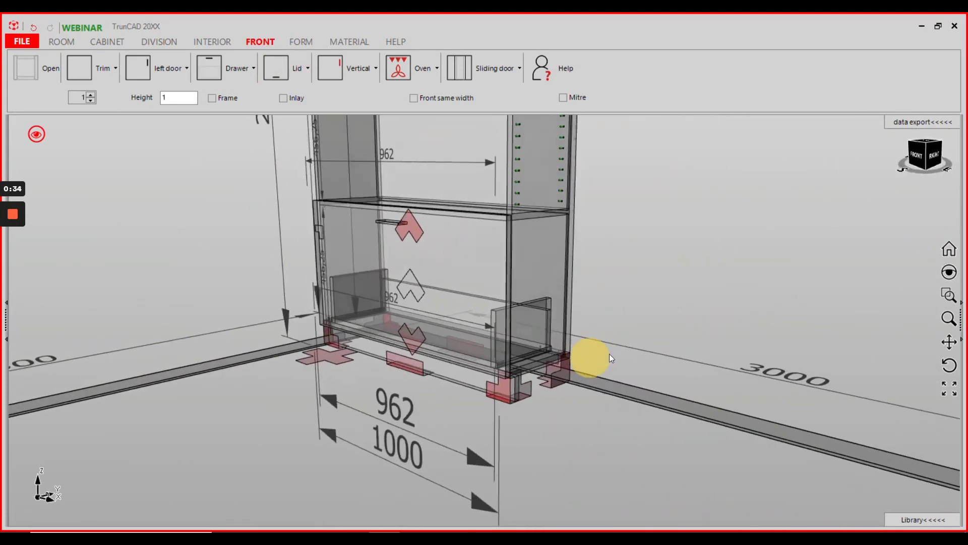
{"action": "left_click", "coordinate": [223, 68]}
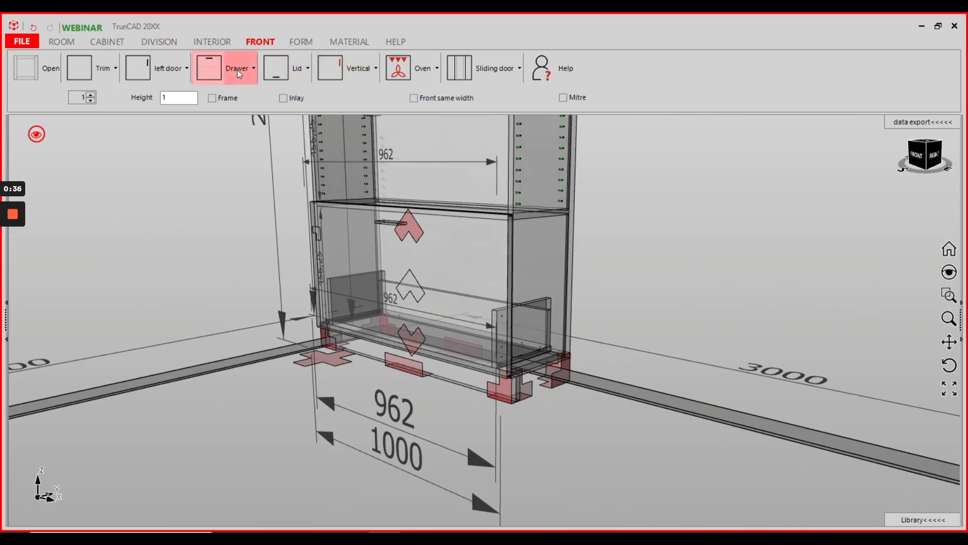
{"action": "left_click", "coordinate": [252, 68]}
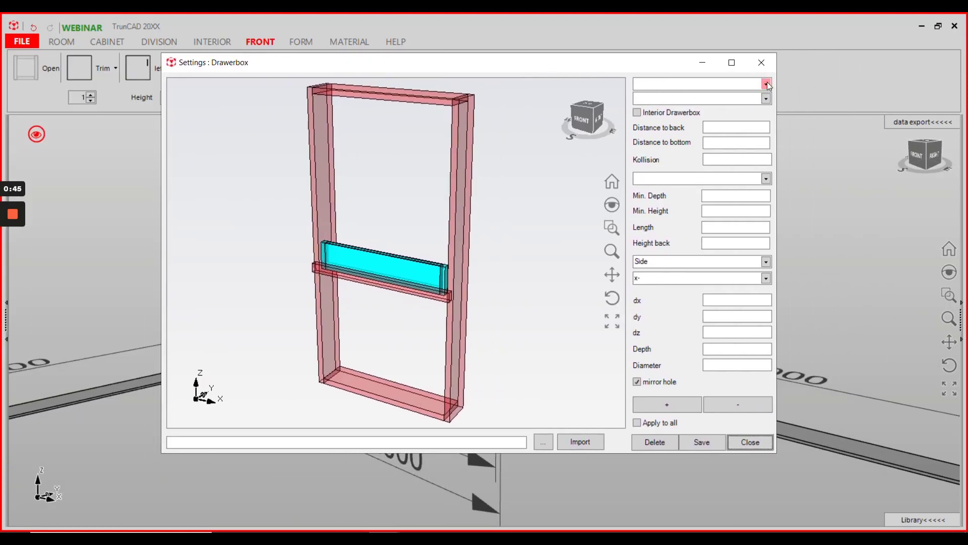
{"action": "left_click", "coordinate": [766, 83]}
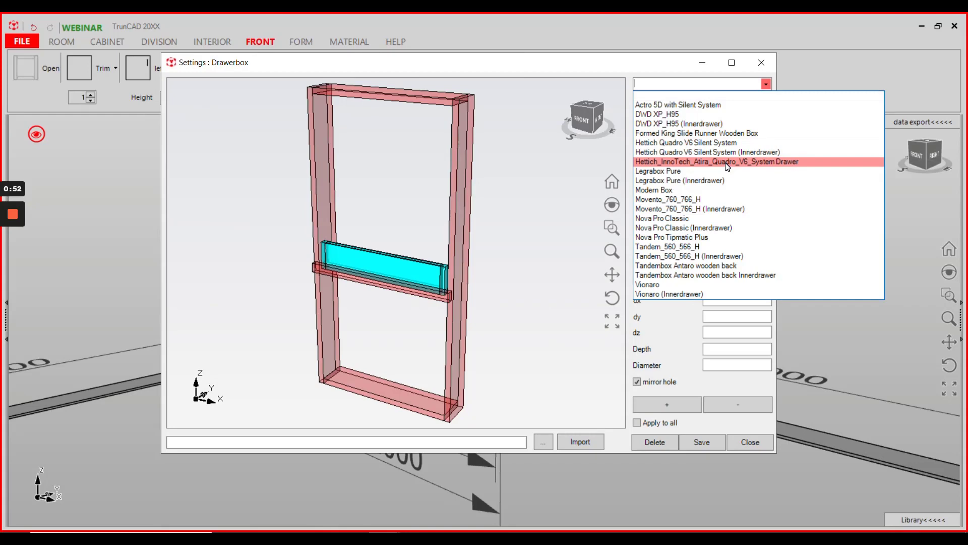
{"action": "left_click", "coordinate": [715, 162]}
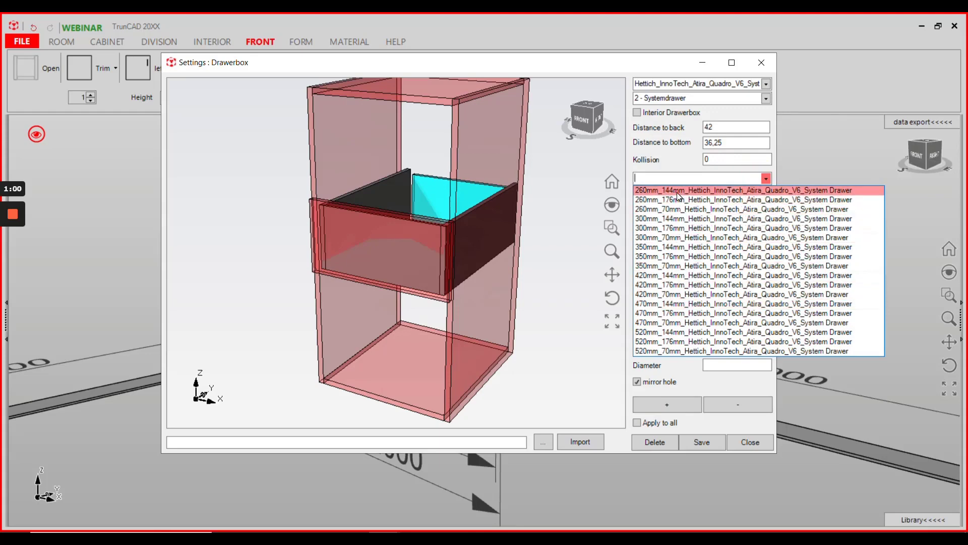
{"action": "left_click", "coordinate": [744, 190]}
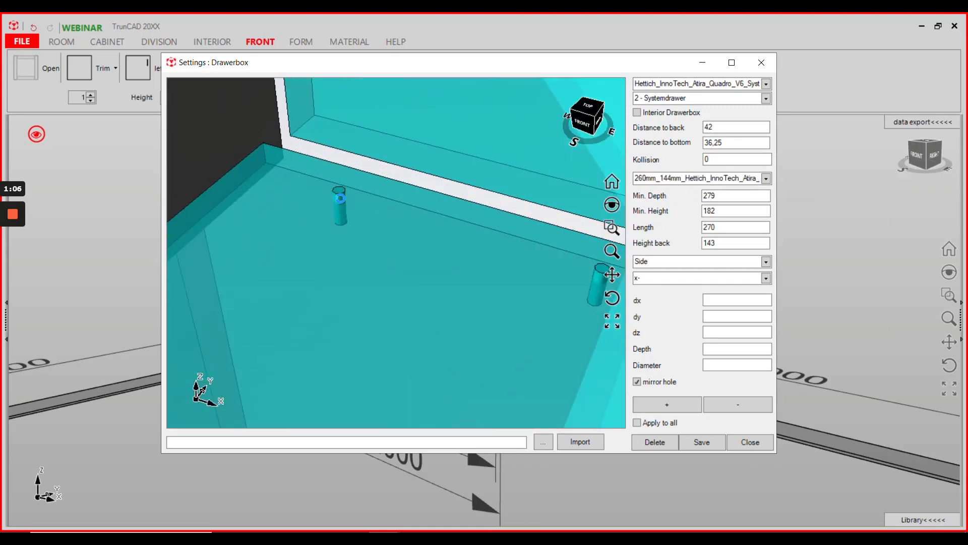
Drill Drawer_Bottom with a mirrored 4 mm, 12 mm-deep hole at dx 40, dy =$PLY$-9.5.
{"action": "left_click", "coordinate": [339, 204]}
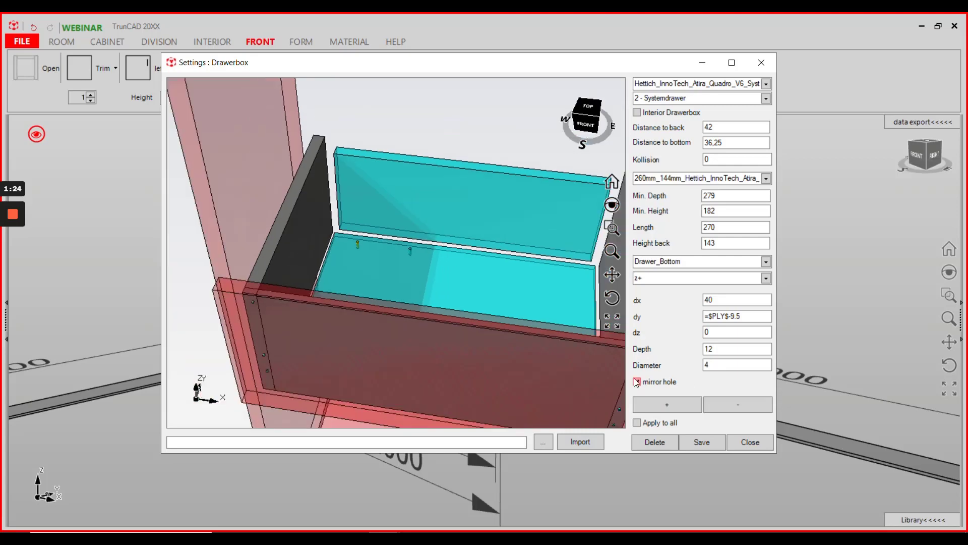
{"action": "left_click", "coordinate": [636, 381]}
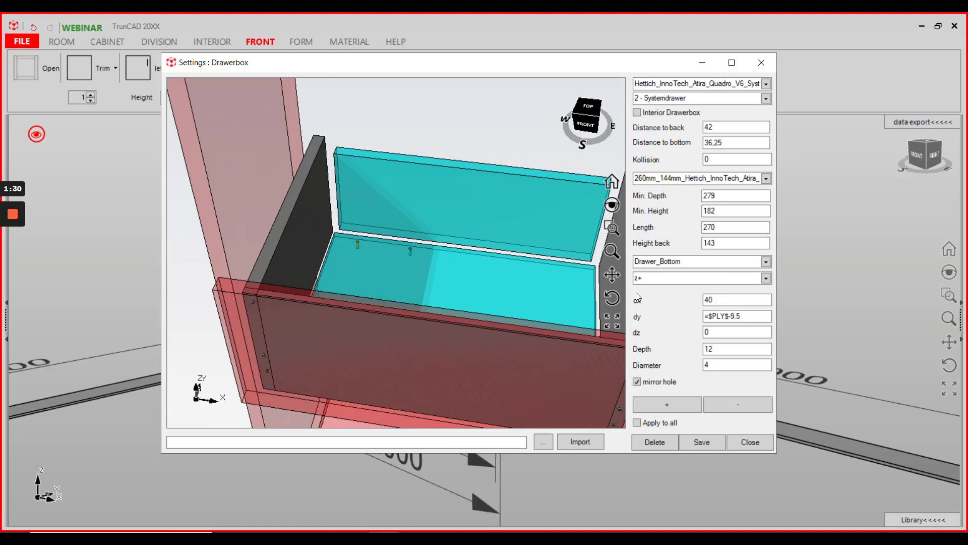
{"action": "triple_click", "coordinate": [736, 316]}
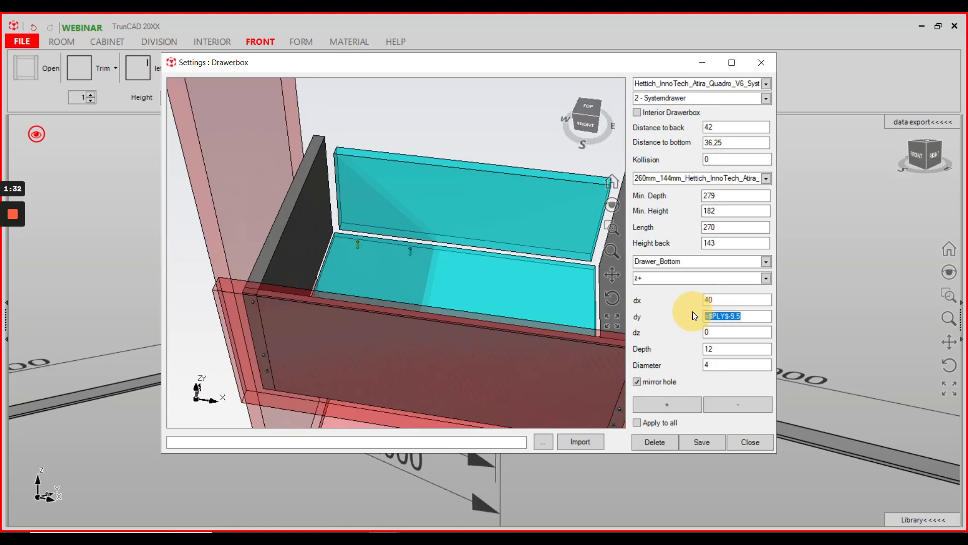
{"action": "mouse_move", "coordinate": [692, 342]}
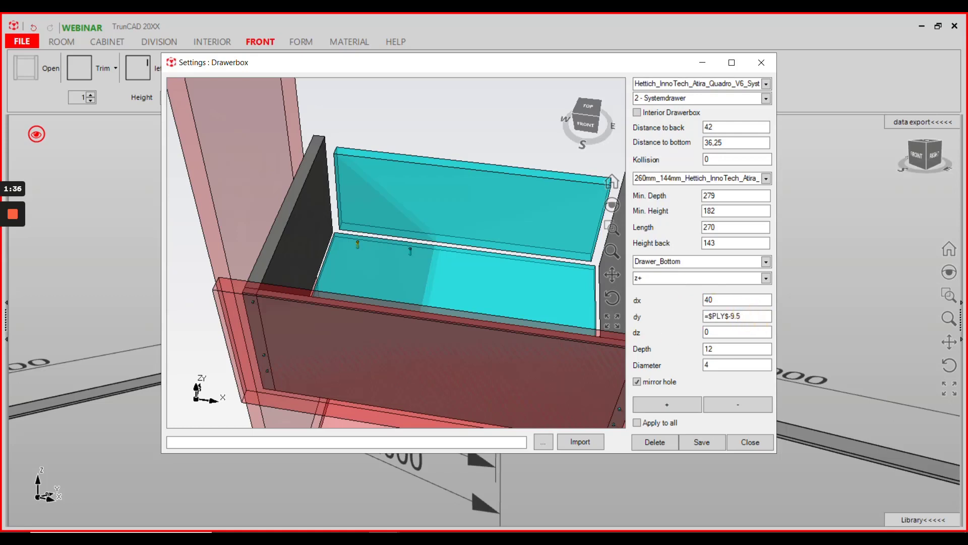
{"action": "left_click", "coordinate": [737, 316]}
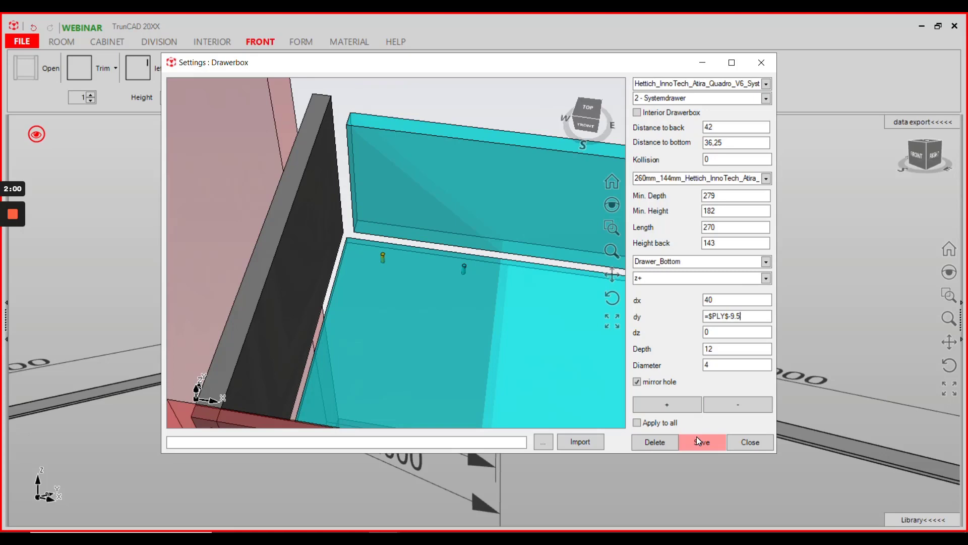
{"action": "mouse_move", "coordinate": [749, 442]}
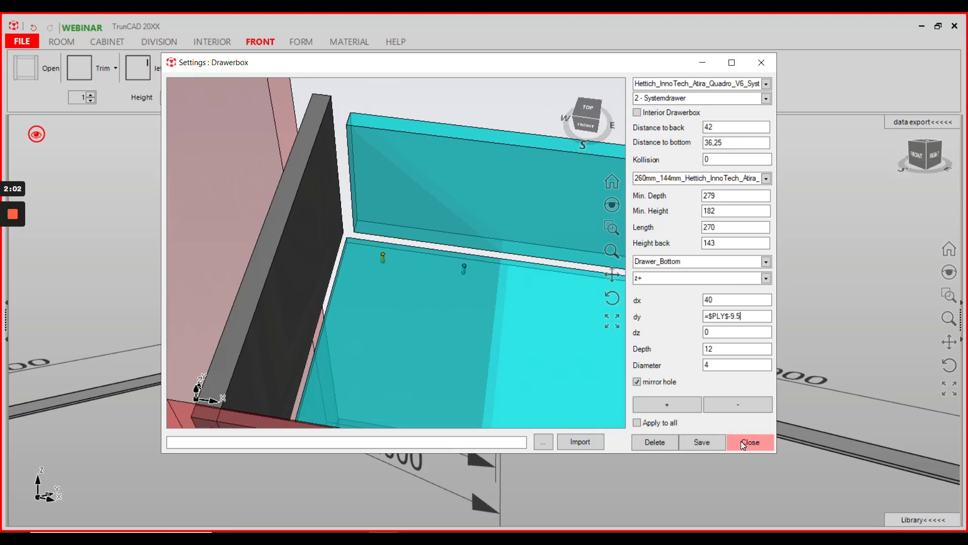
{"action": "left_click", "coordinate": [766, 178]}
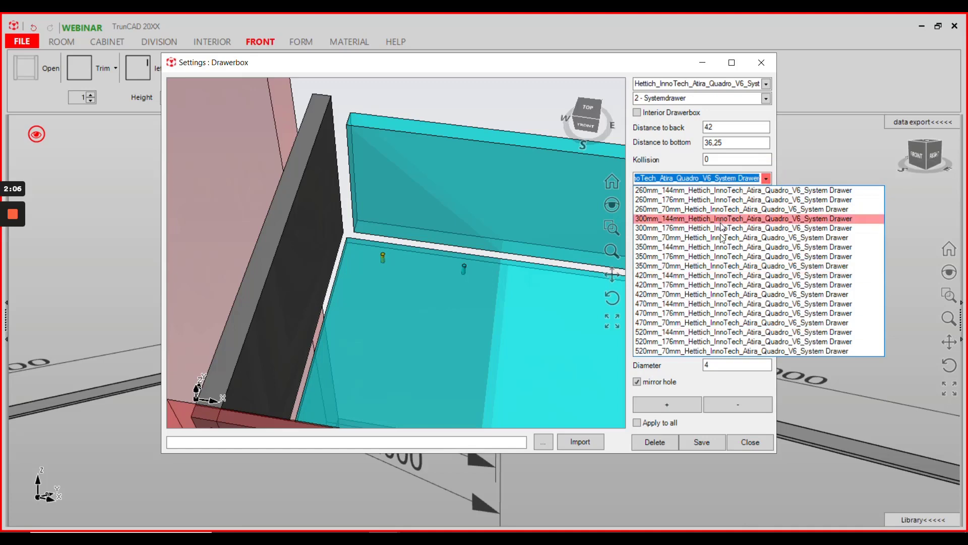
{"action": "left_click", "coordinate": [723, 198]}
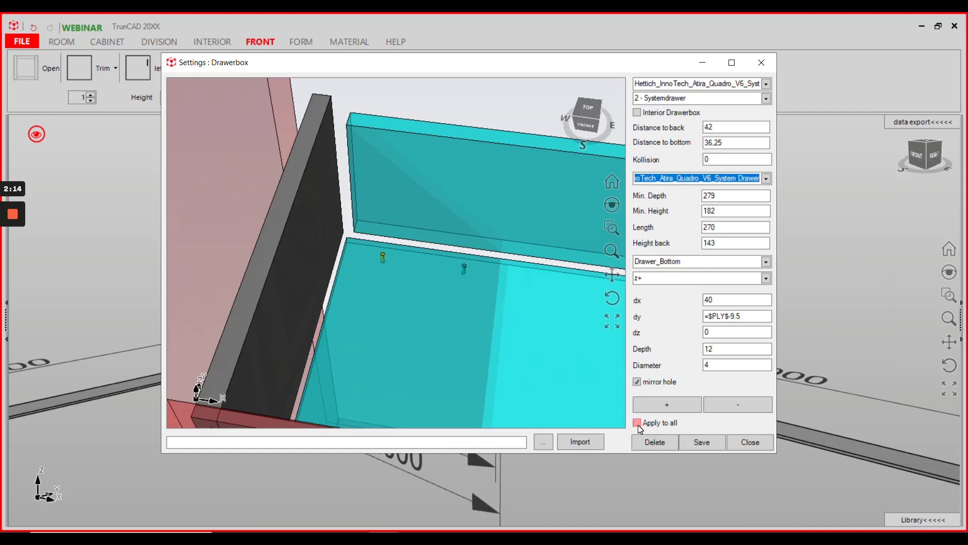
Apply the bottom-panel drilling to all drawer boxes and close the drawer box settings.
{"action": "left_click", "coordinate": [637, 423]}
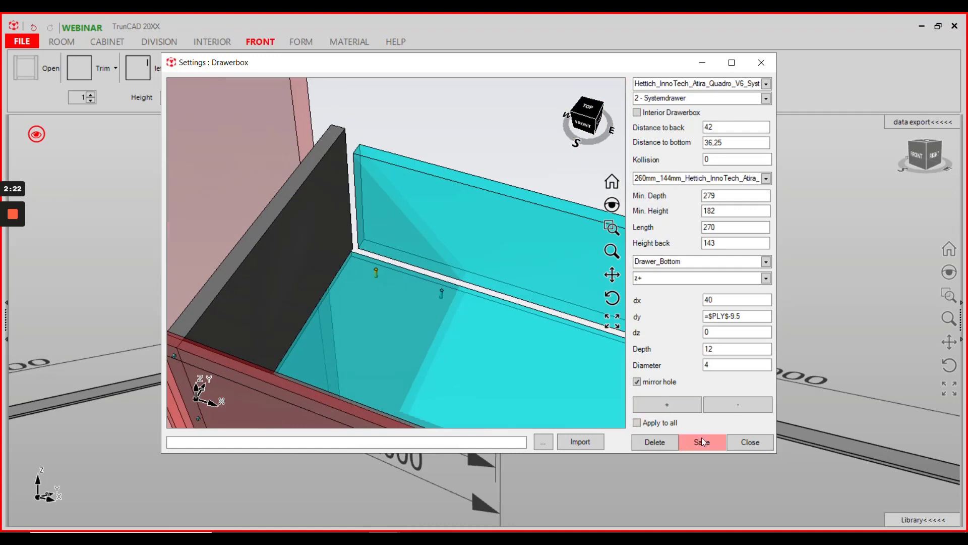
{"action": "mouse_move", "coordinate": [750, 443]}
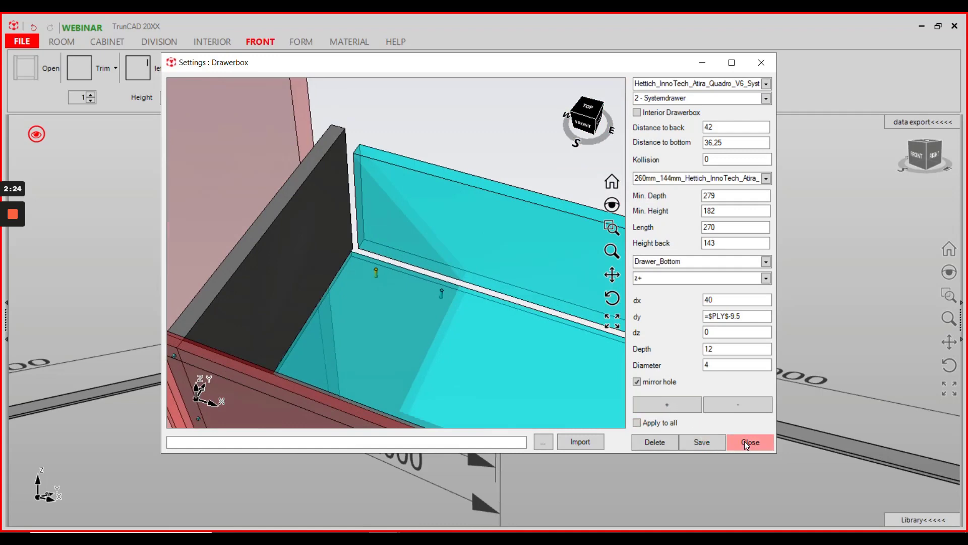
{"action": "left_click", "coordinate": [749, 442]}
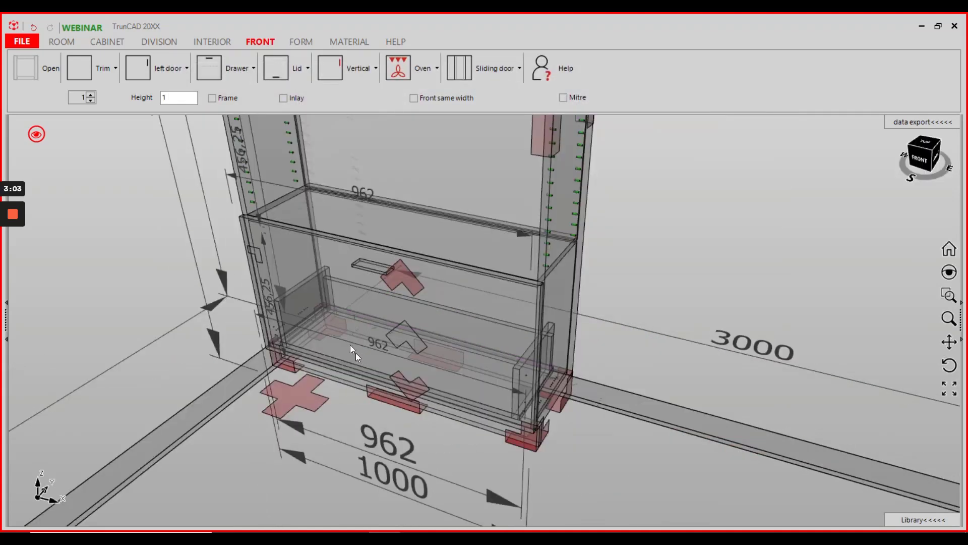